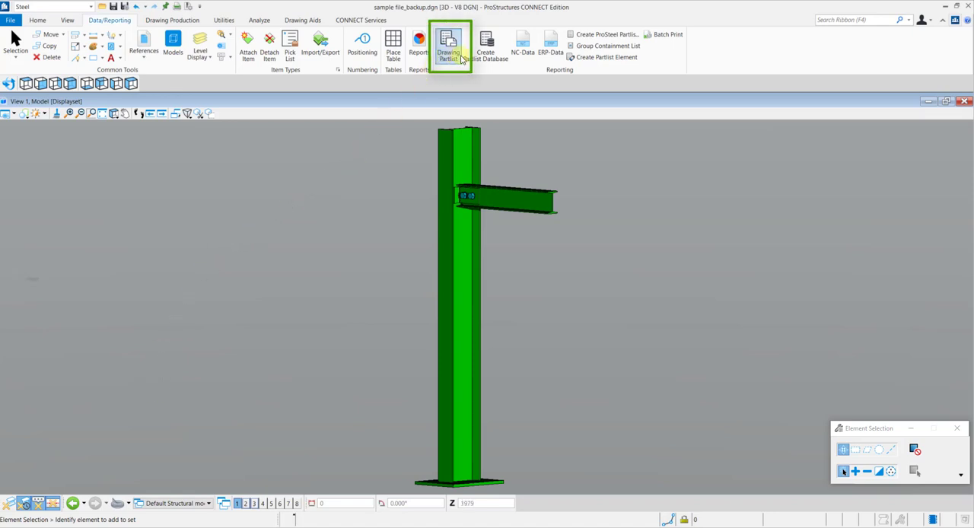
Step: Start Drawing Partlist and place the default part list table right of the steel column in the top view
{"action": "left_click", "coordinate": [447, 44]}
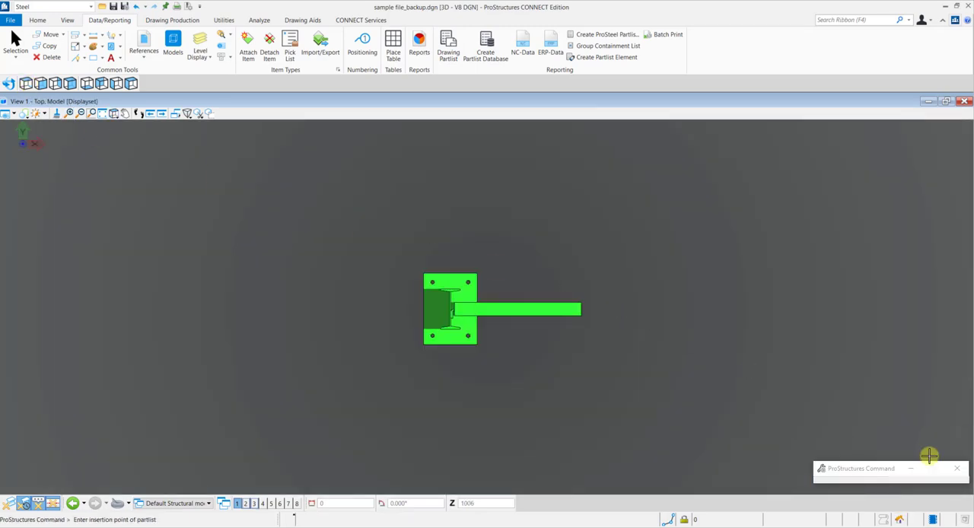
{"action": "left_click", "coordinate": [102, 112]}
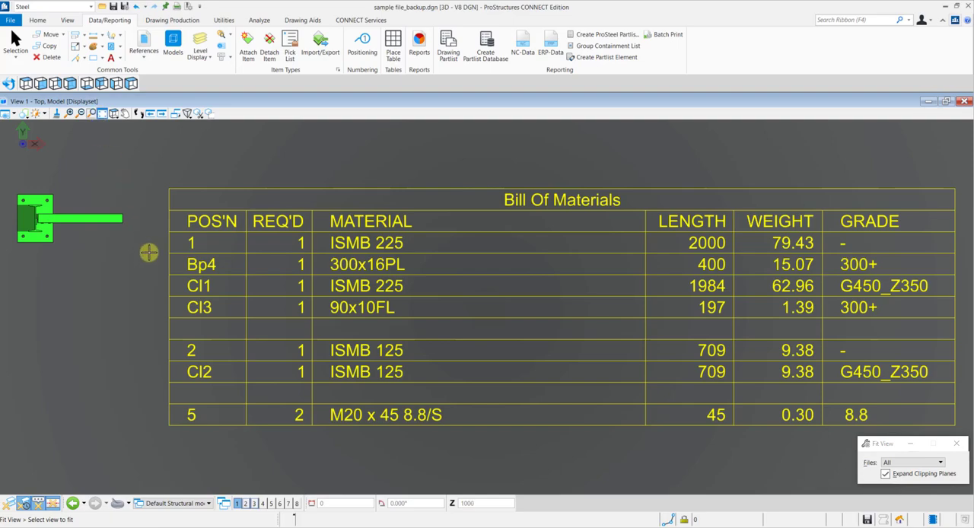
{"action": "left_click", "coordinate": [234, 188]}
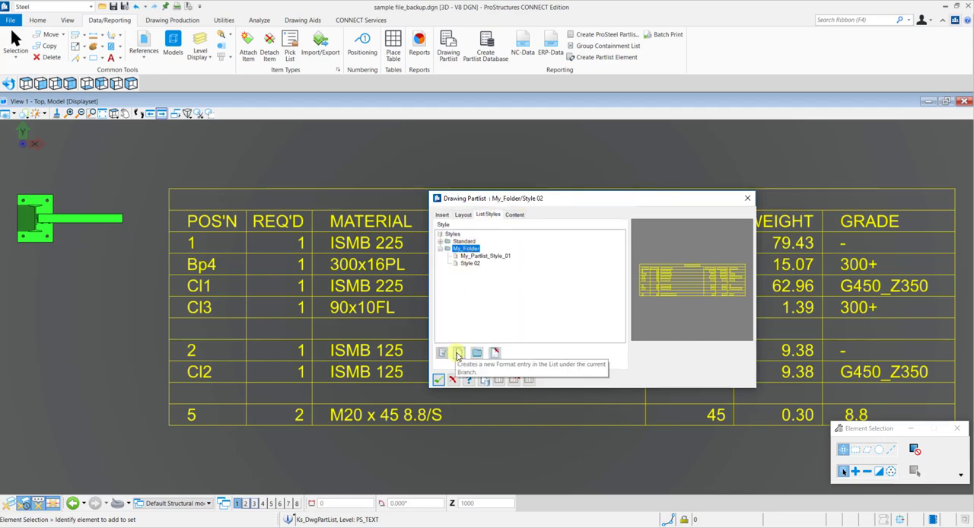
Step: Add a list style entry and choose Style 02 from My_Folder as the table layout style
{"action": "left_click", "coordinate": [458, 353]}
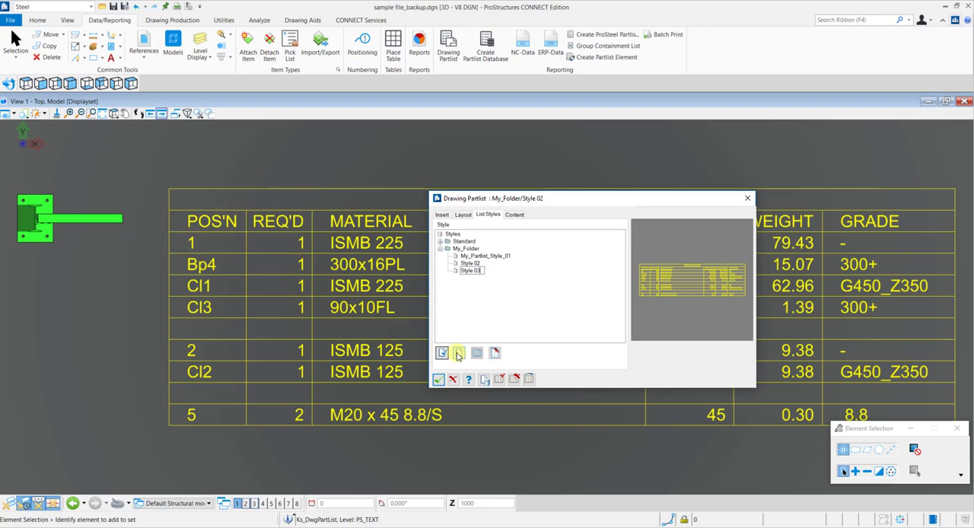
{"action": "left_click", "coordinate": [470, 271]}
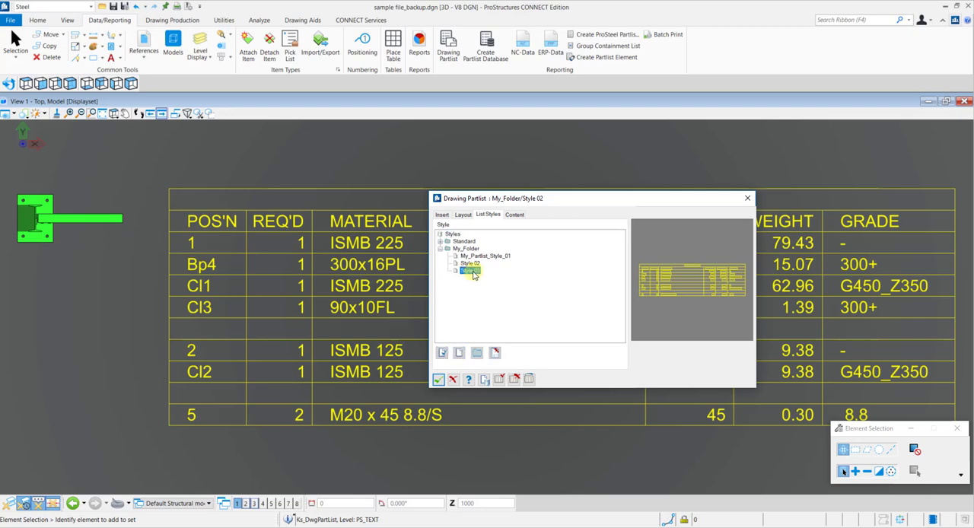
{"action": "left_click", "coordinate": [441, 215]}
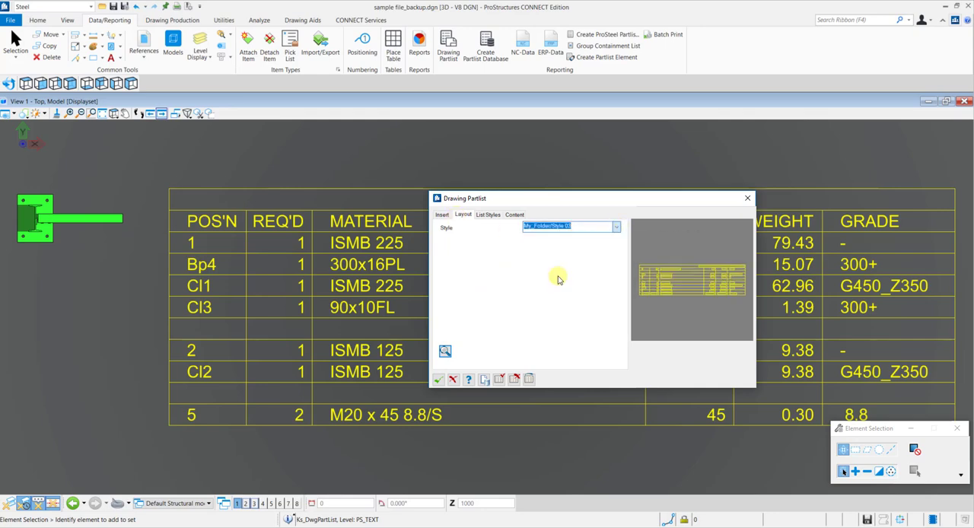
Step: Confirm the style, enter its format settings and set the header text to BILL OF MATERIALS
{"action": "left_click", "coordinate": [444, 350]}
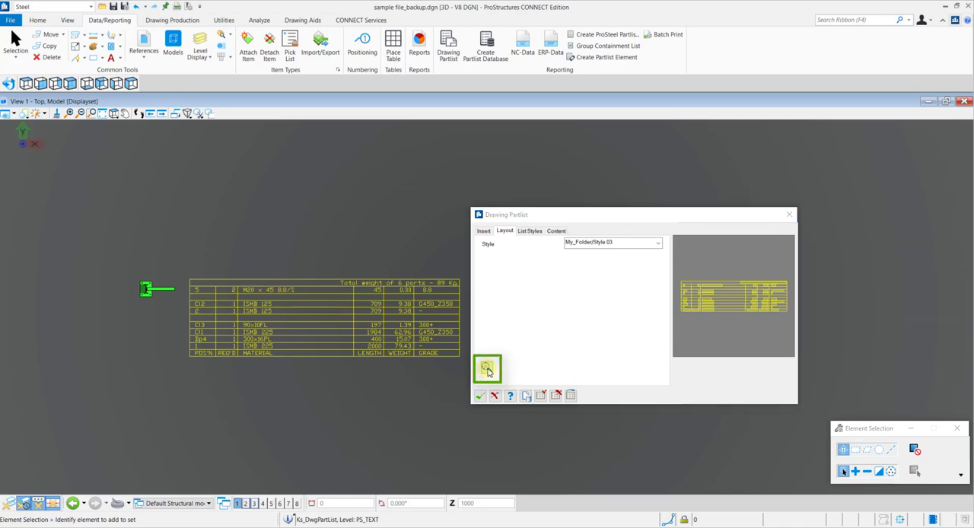
{"action": "left_click", "coordinate": [487, 368]}
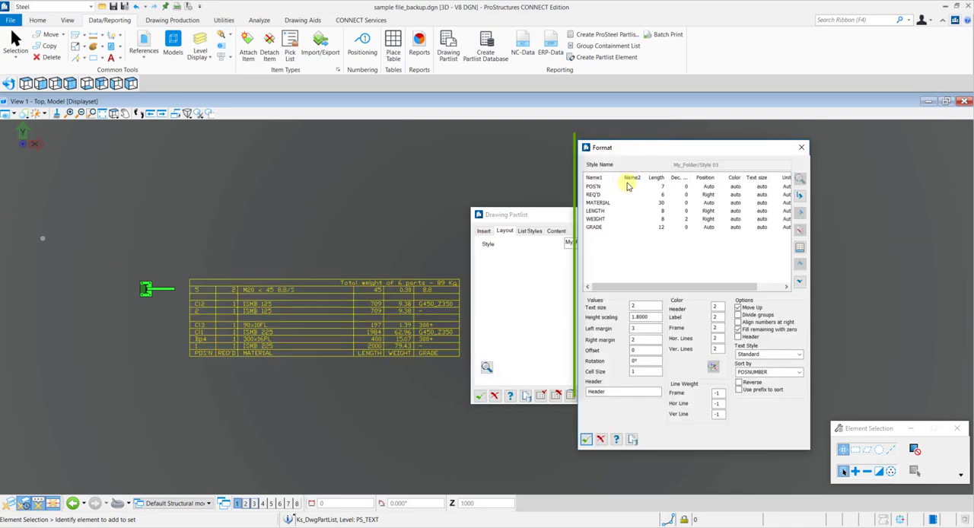
{"action": "mouse_move", "coordinate": [737, 310]}
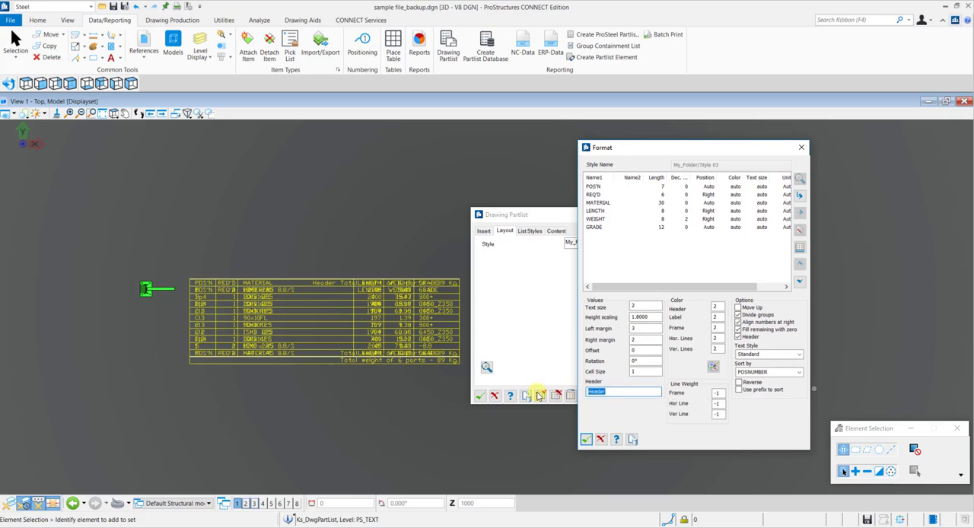
{"action": "type", "text": "BILL OF MATER"}
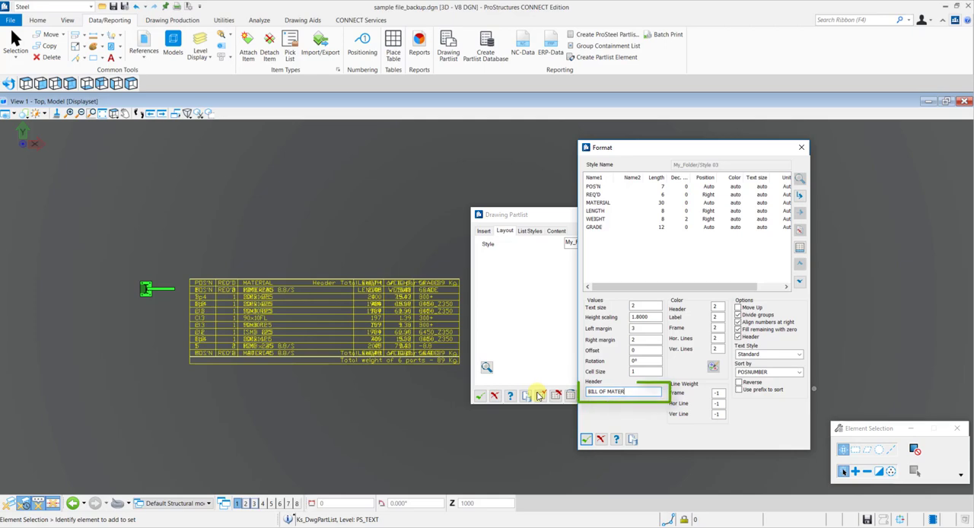
{"action": "type", "text": "IALS"}
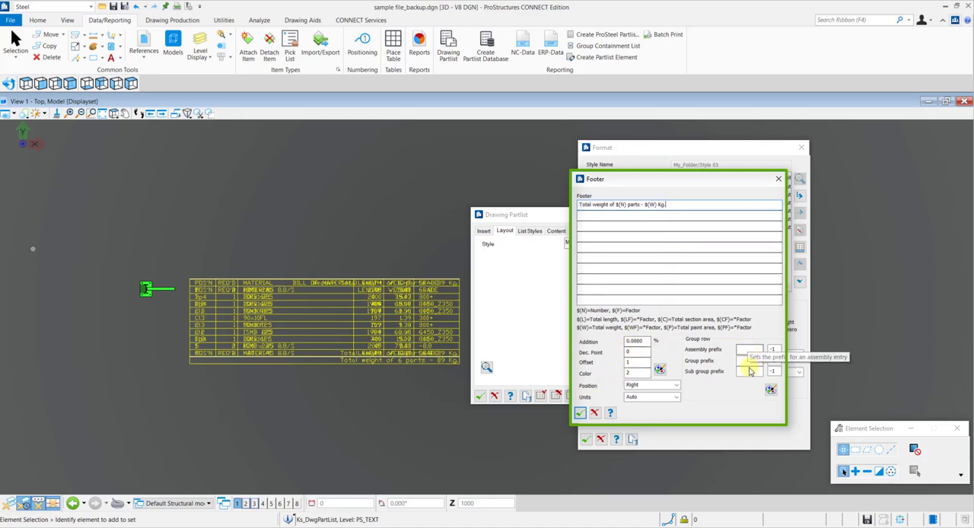
{"action": "mouse_move", "coordinate": [712, 397]}
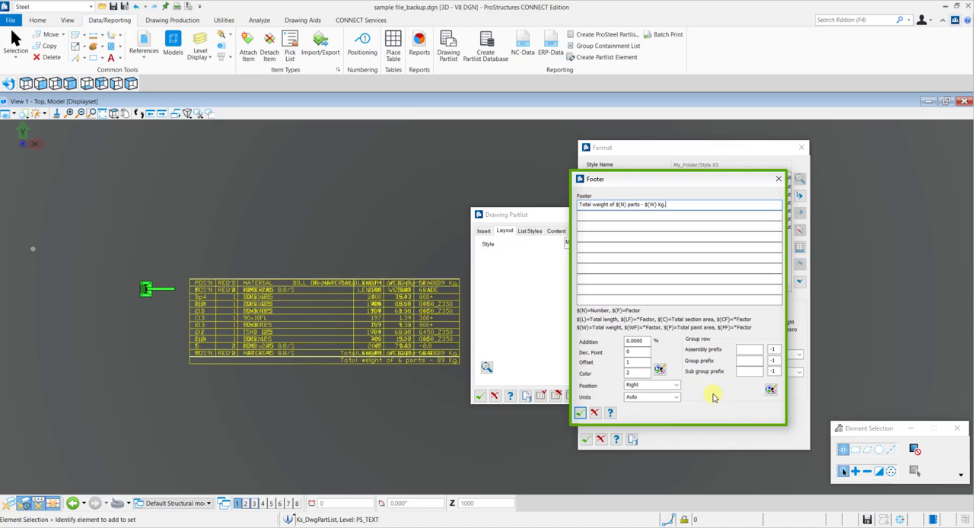
Step: Confirm the footer 'Total weight of $(N) parts - $(W) kg' and return to the format settings
{"action": "left_click", "coordinate": [580, 412]}
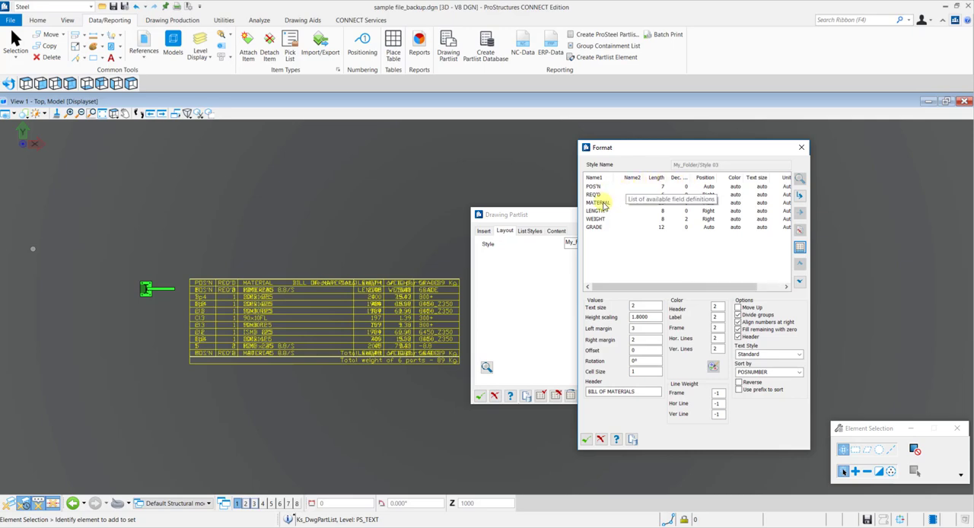
{"action": "mouse_move", "coordinate": [602, 228]}
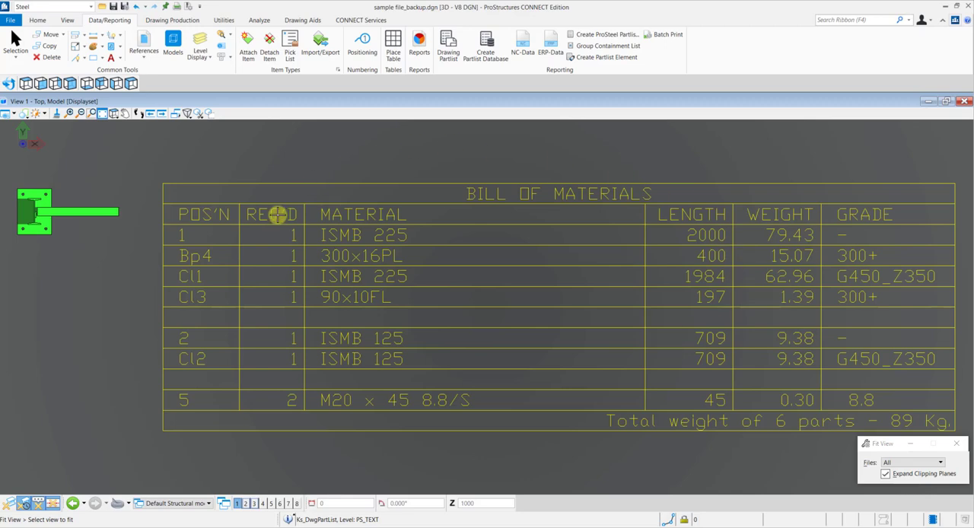
{"action": "mouse_move", "coordinate": [545, 454]}
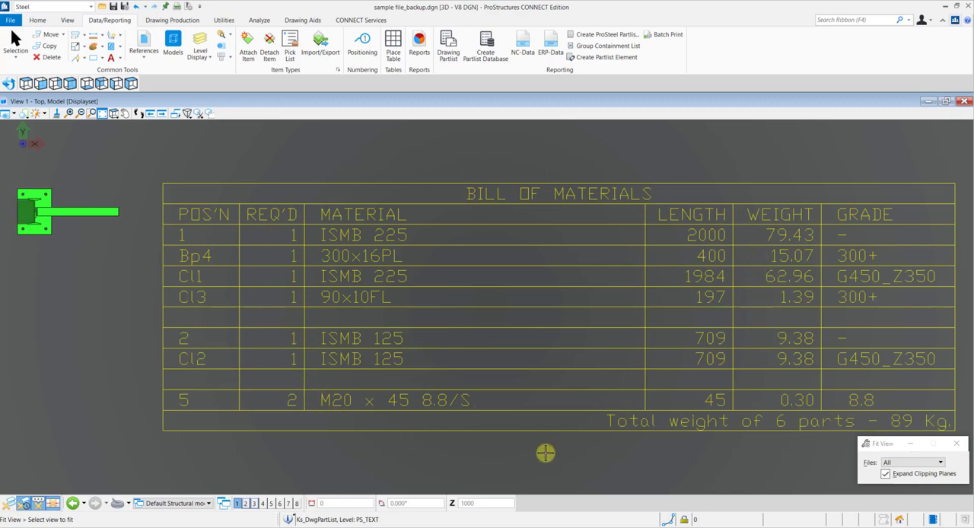